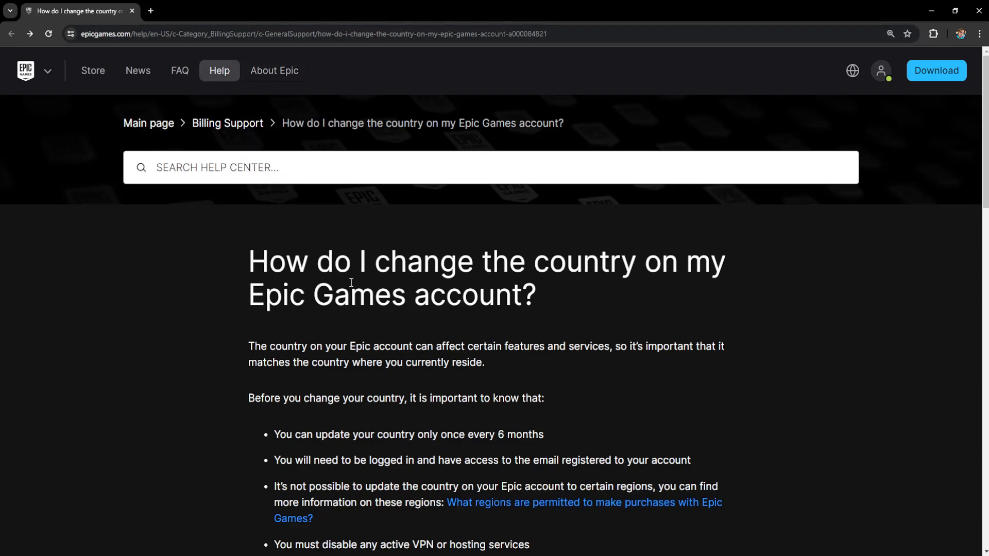
# Step: Scroll the country-change article down to its prerequisites and the 'start the country change process' link
pyautogui.scroll(-3)
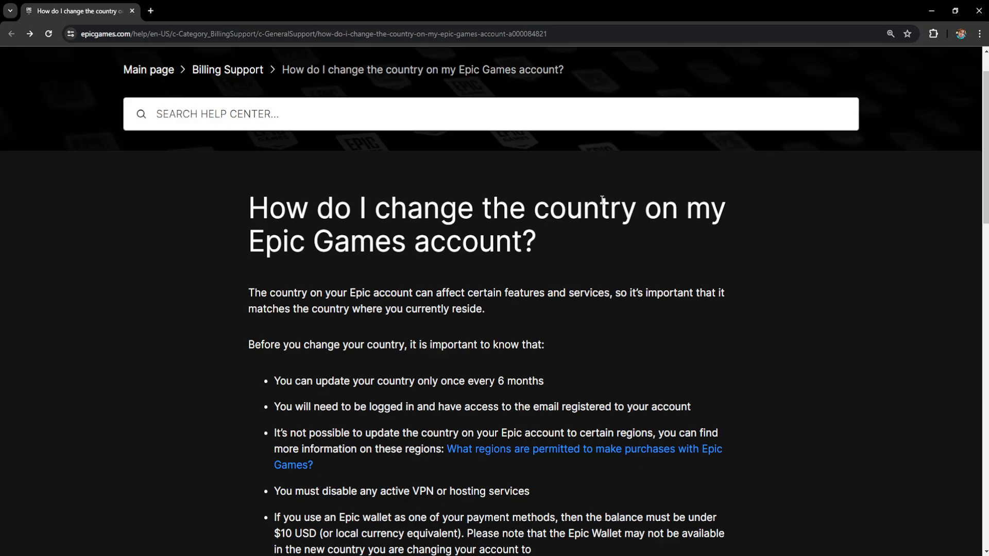
pyautogui.scroll(-3)
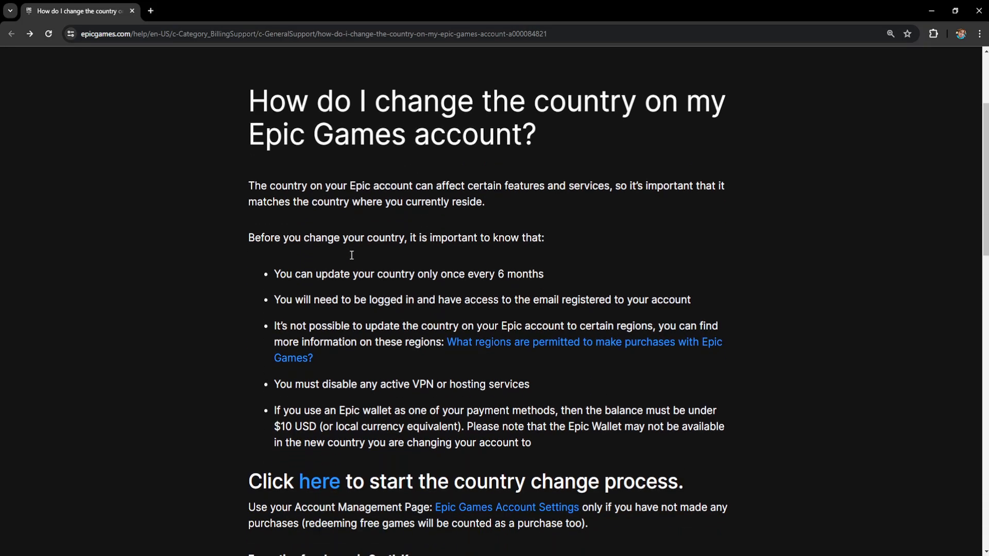
pyautogui.scroll(-3)
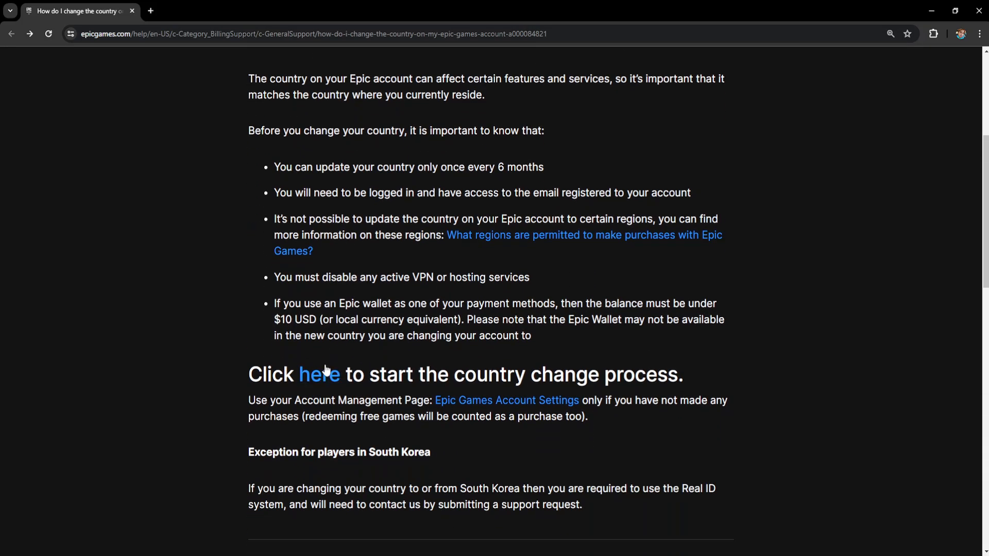
pyautogui.moveTo(319, 374)
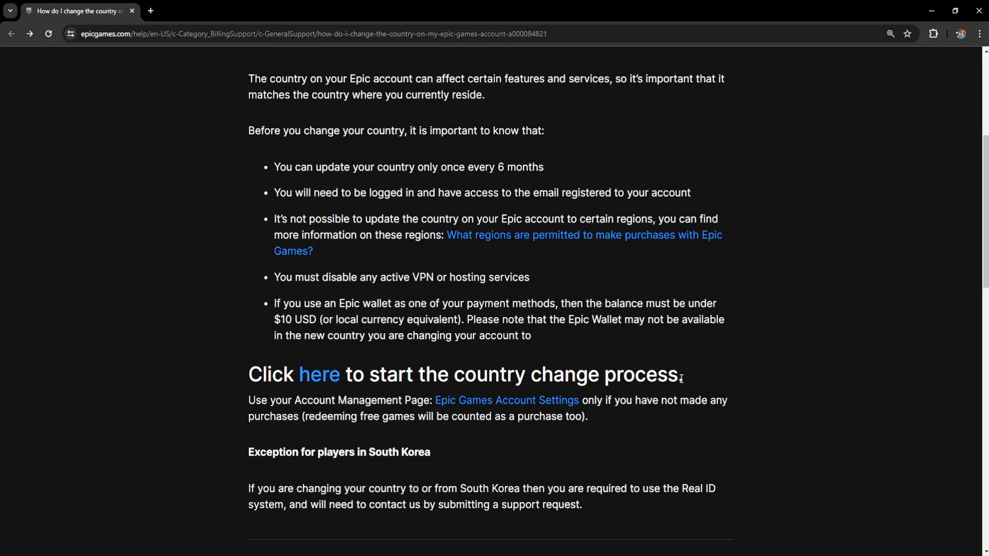
# Step: Start the Country change wizard and highlight its 'Country change is not possible' heading
pyautogui.click(320, 373)
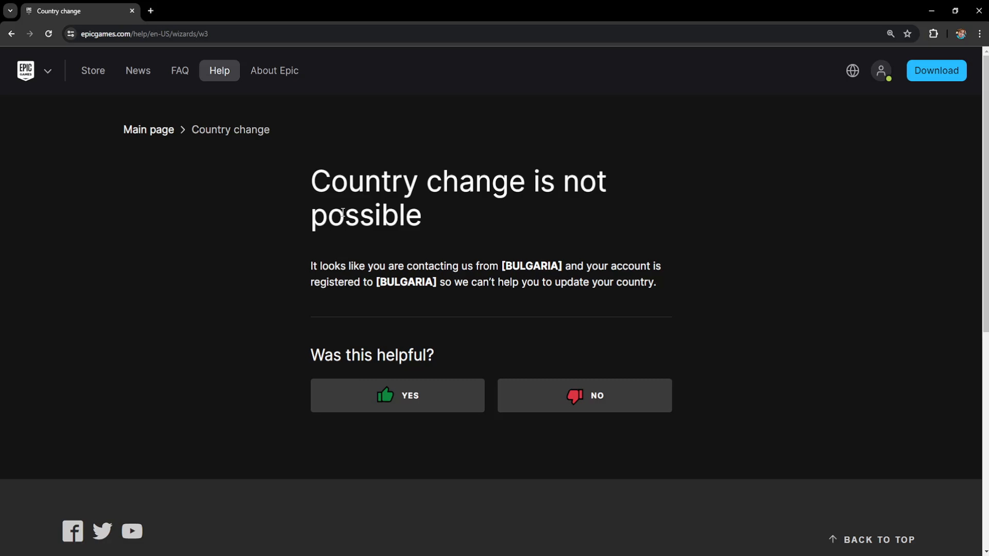
pyautogui.moveTo(277, 186)
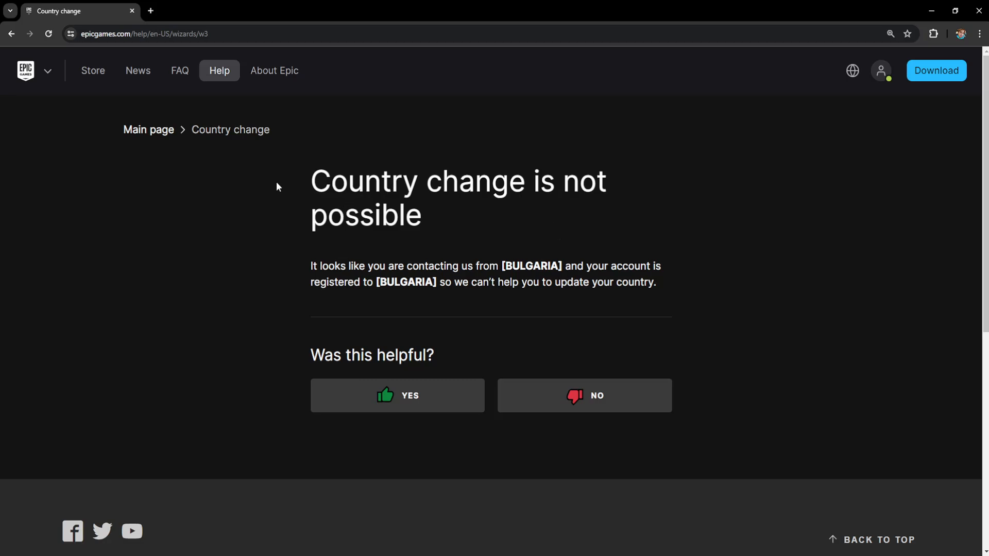
pyautogui.moveTo(221, 237)
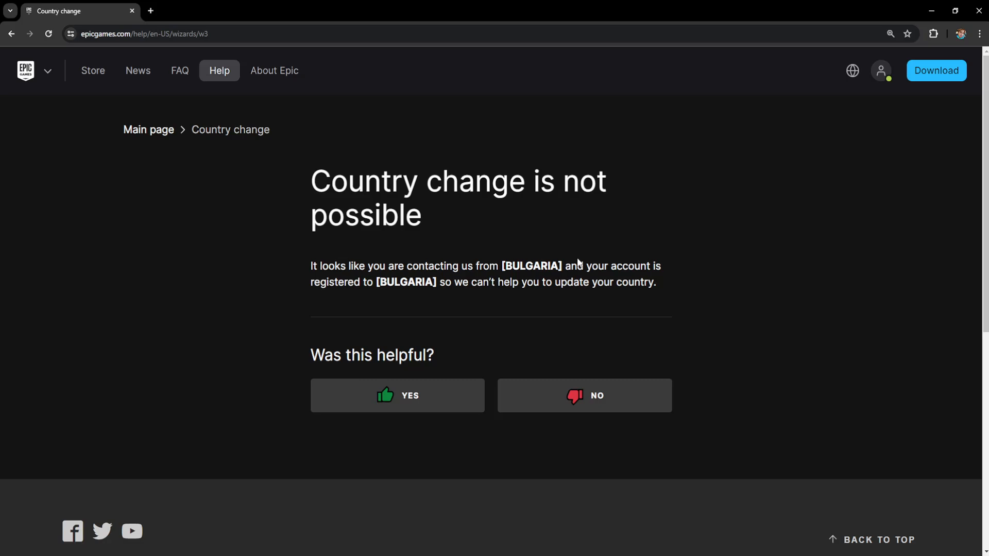
pyautogui.moveTo(668, 204)
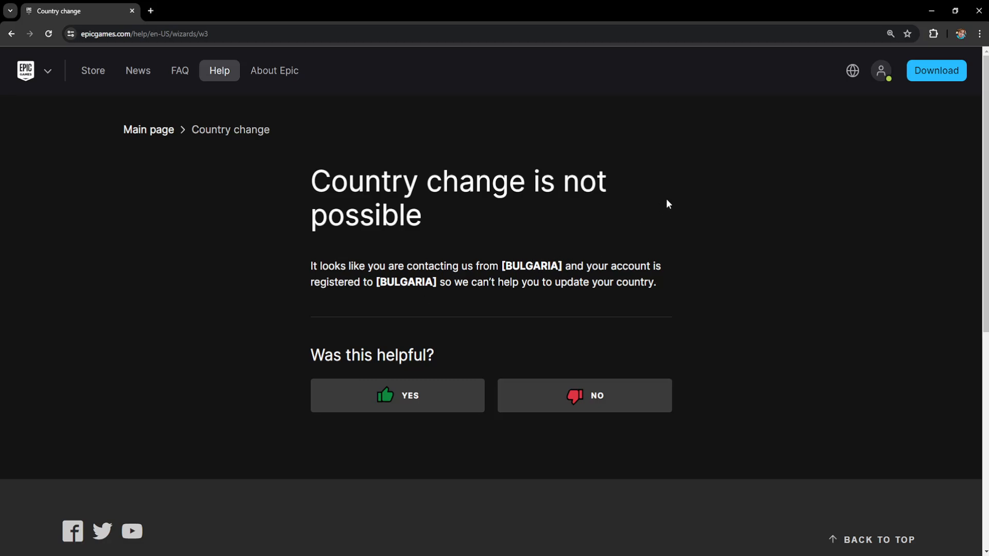
pyautogui.moveTo(629, 223)
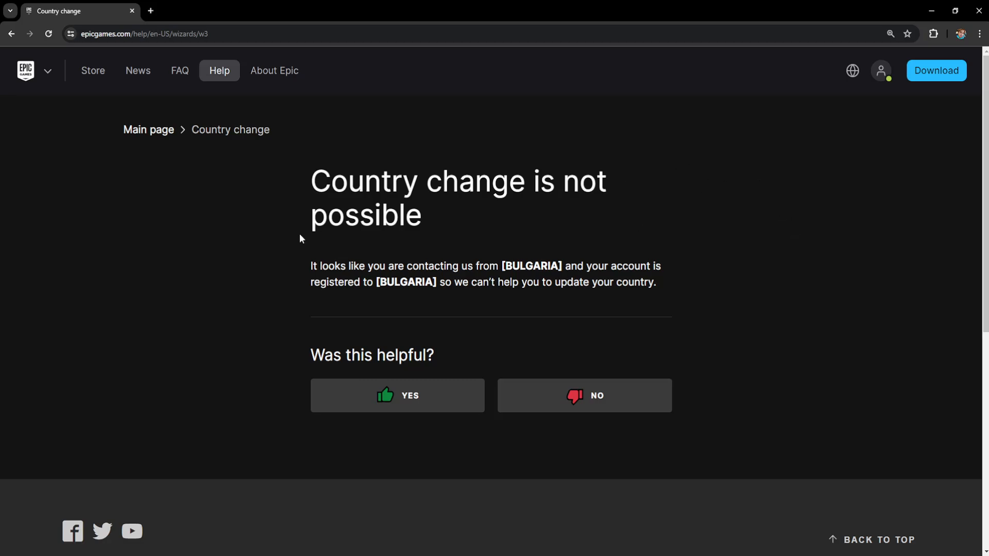
pyautogui.moveTo(543, 305)
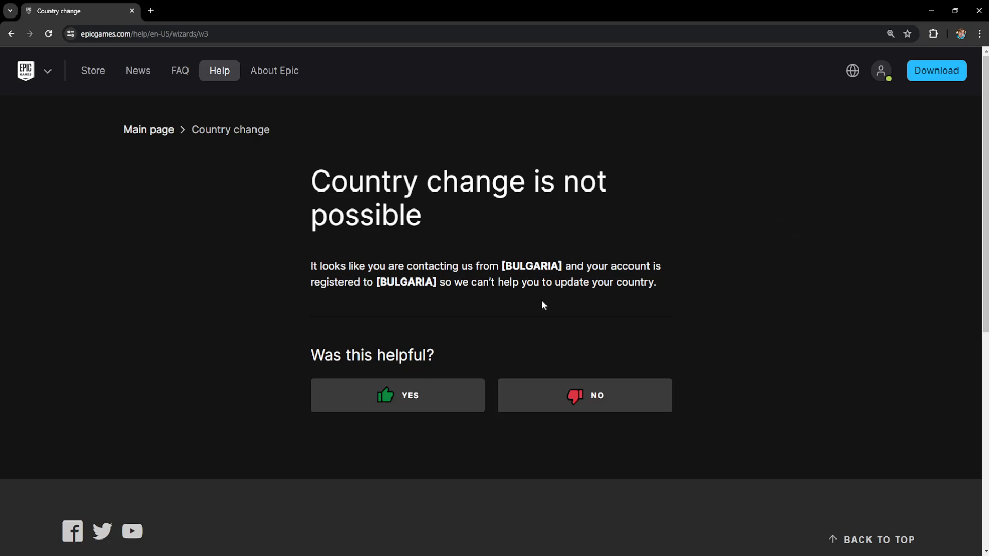
pyautogui.scroll(-3)
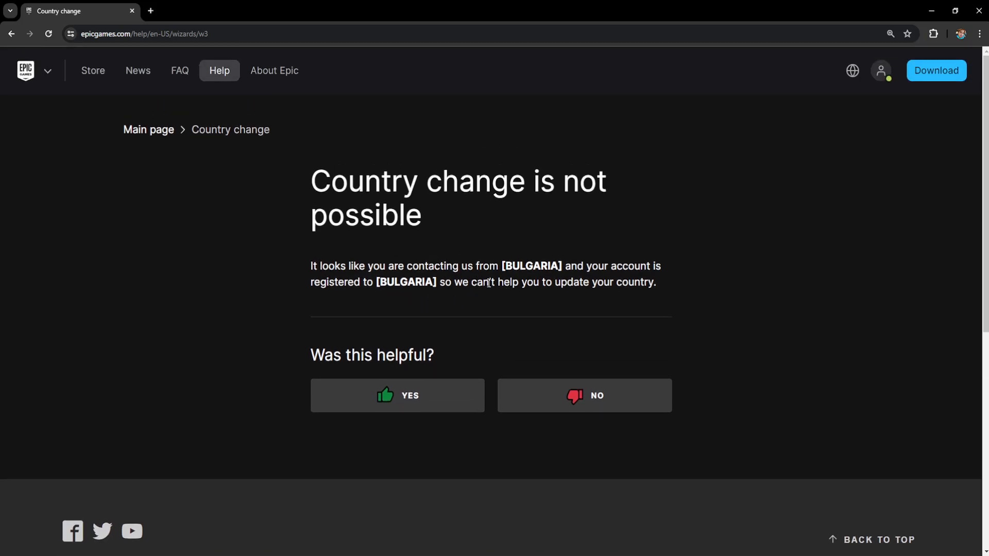
pyautogui.moveTo(280, 241)
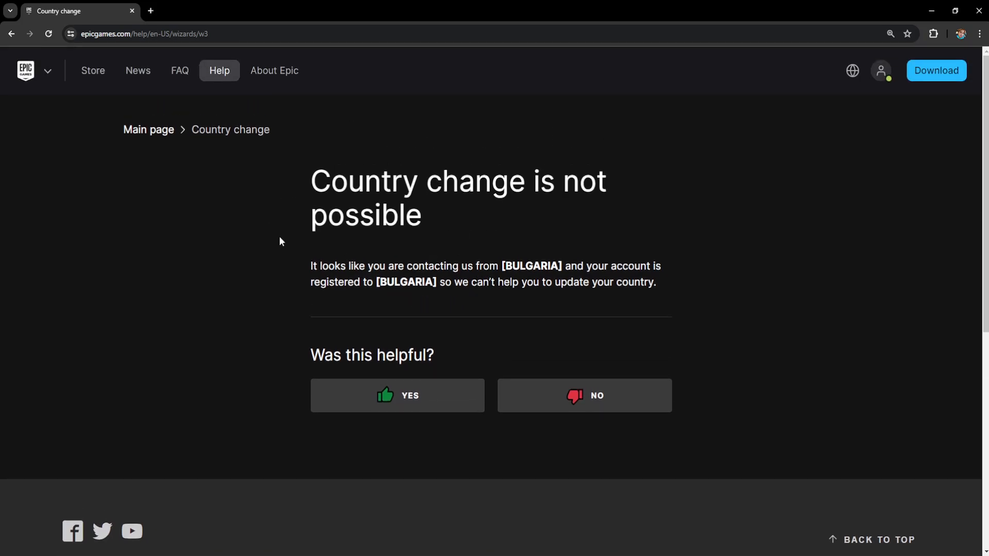
pyautogui.moveTo(391, 181); pyautogui.dragTo(422, 214)
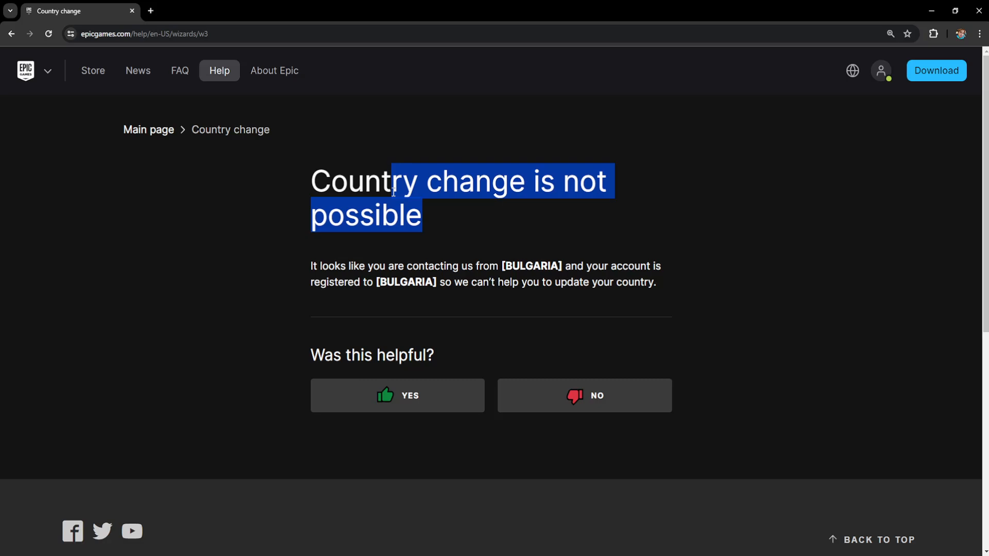